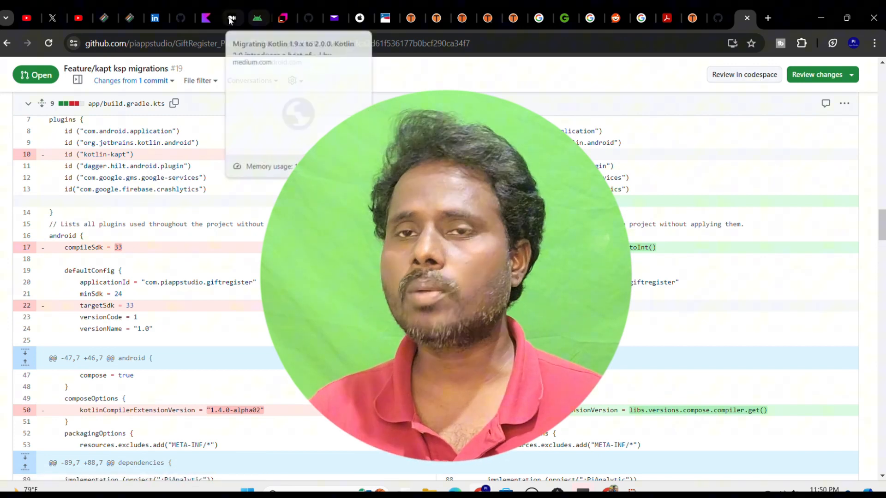
Open build.gradle.kts (Module :PiCloud) and scroll to highlight the activity-compose dependency.
left_click(230, 17)
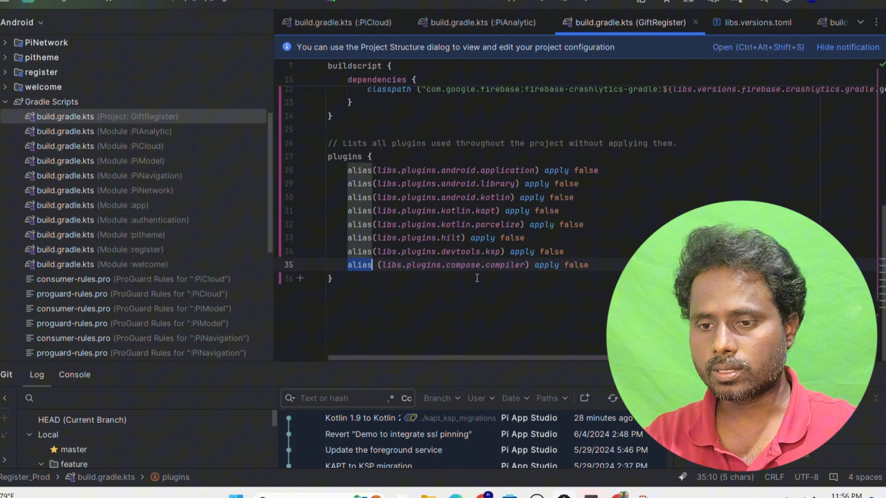
left_click(421, 251)
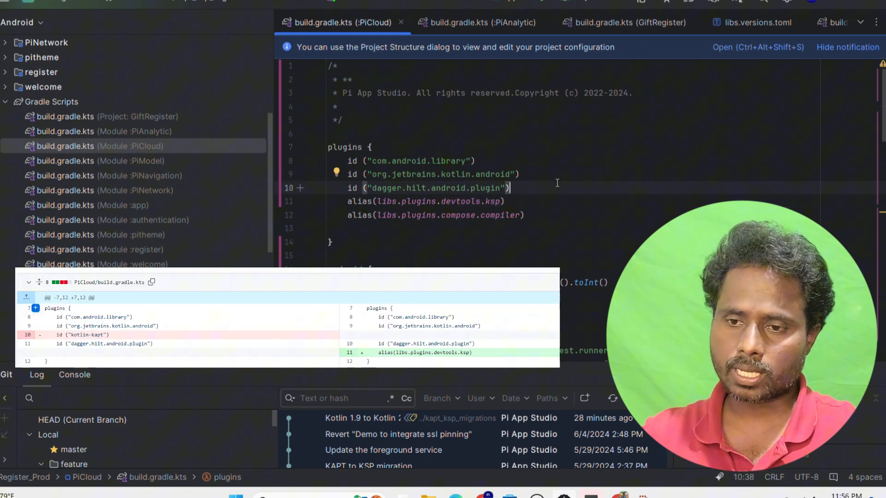
scroll("down", 3)
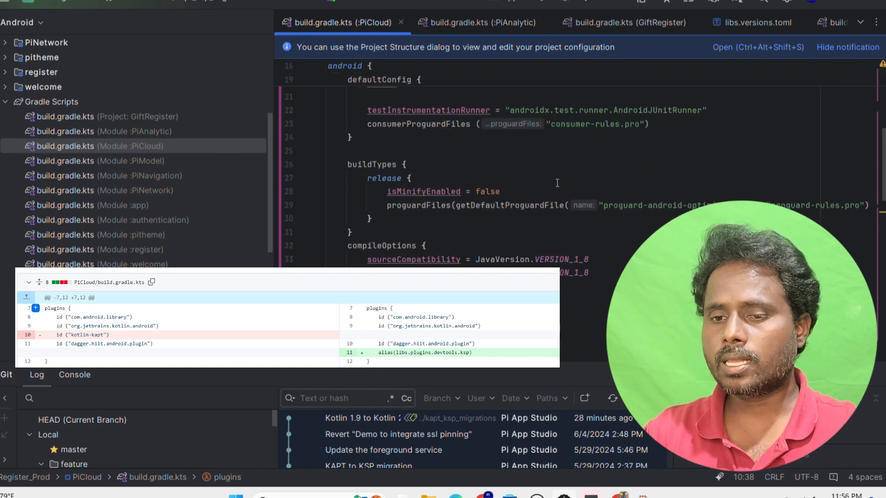
scroll("down", 3)
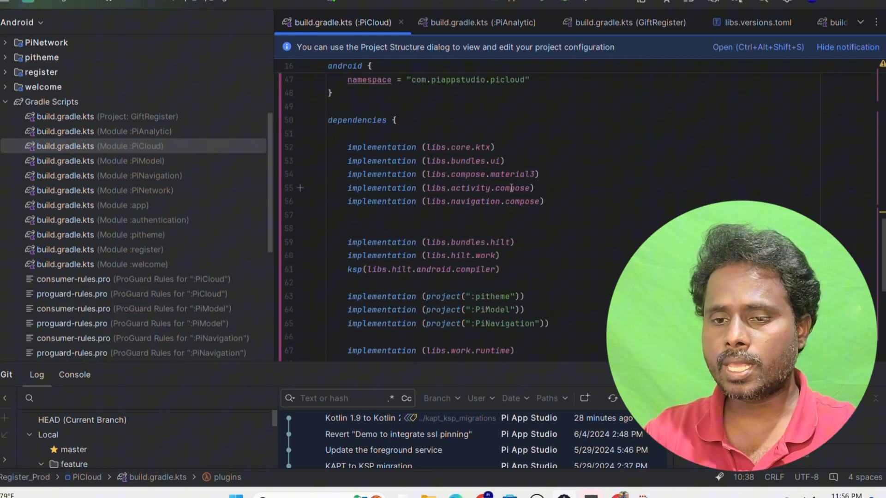
double_click(354, 269)
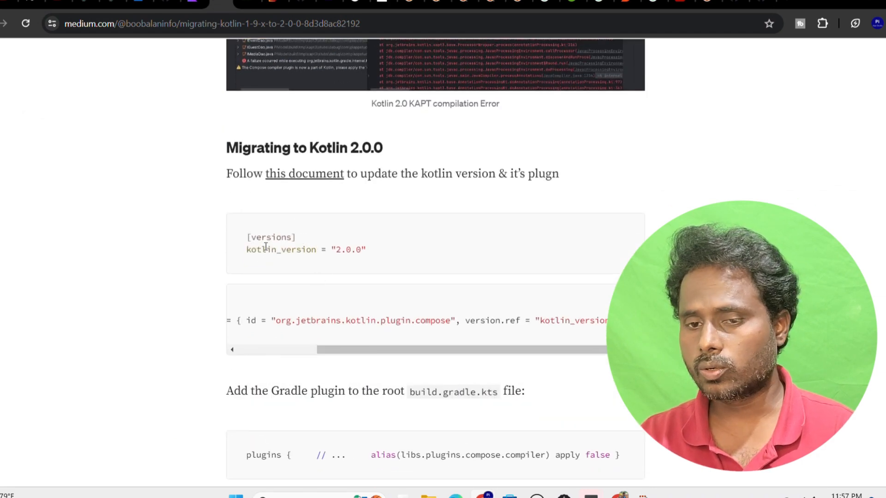
Highlight kotlin_version 2.0.0 in 'Migrating to Kotlin 2.0.0' and scroll through its code blocks.
double_click(281, 249)
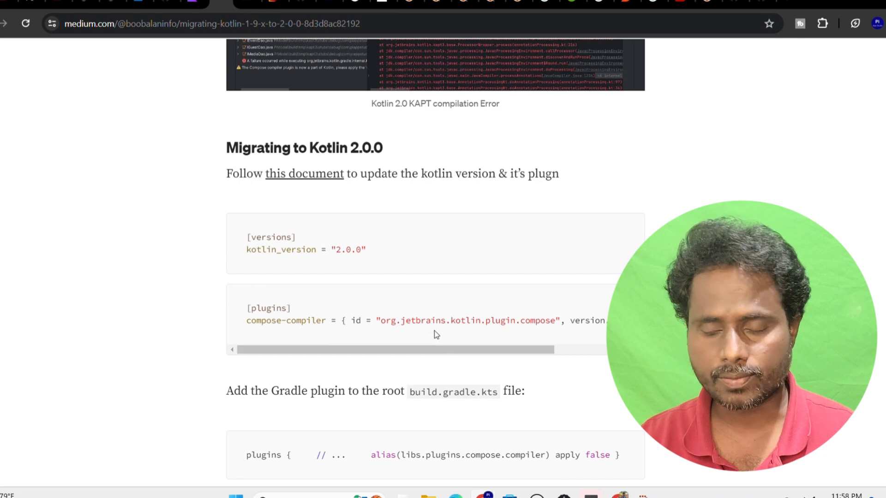
scroll("right", 3)
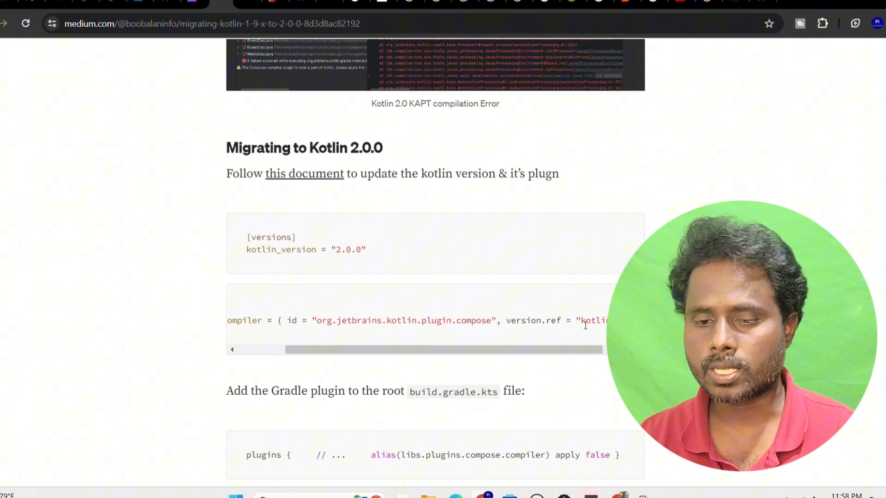
scroll("down", 3)
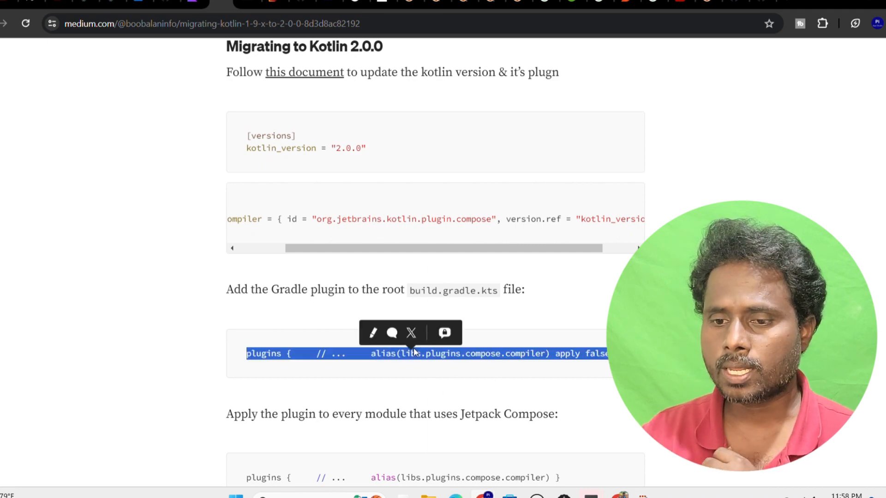
scroll("down", 3)
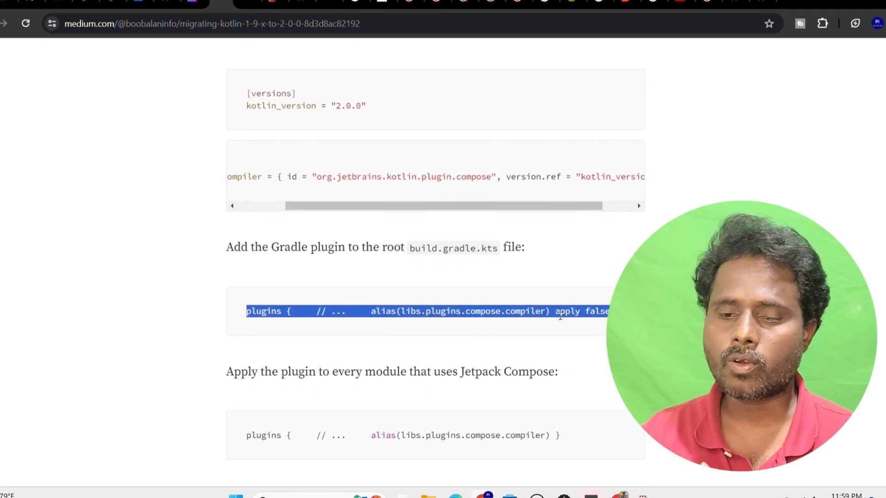
scroll("down", 3)
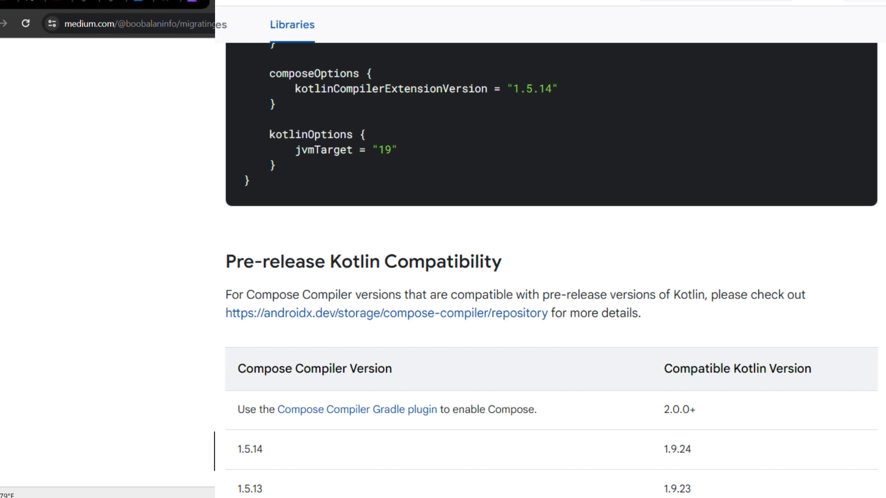
Scroll the Android Developers page down to the Kotlin compatibility table.
scroll("down", 3)
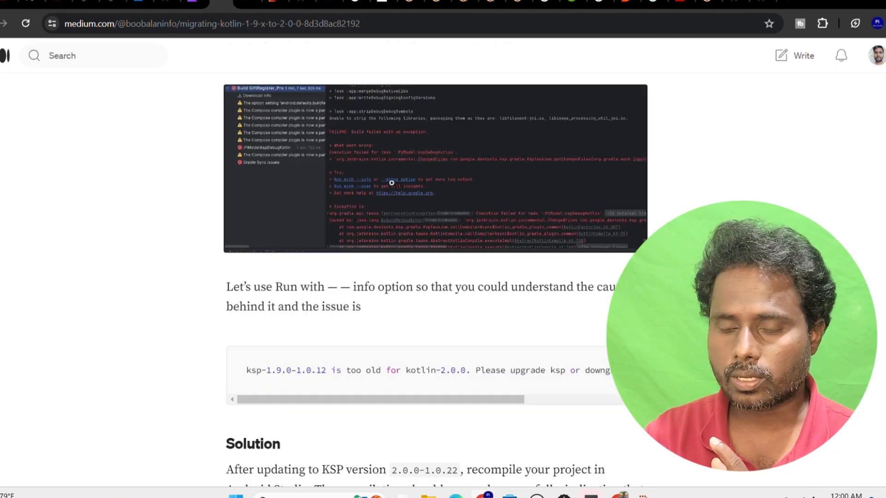
mouse_move(435, 382)
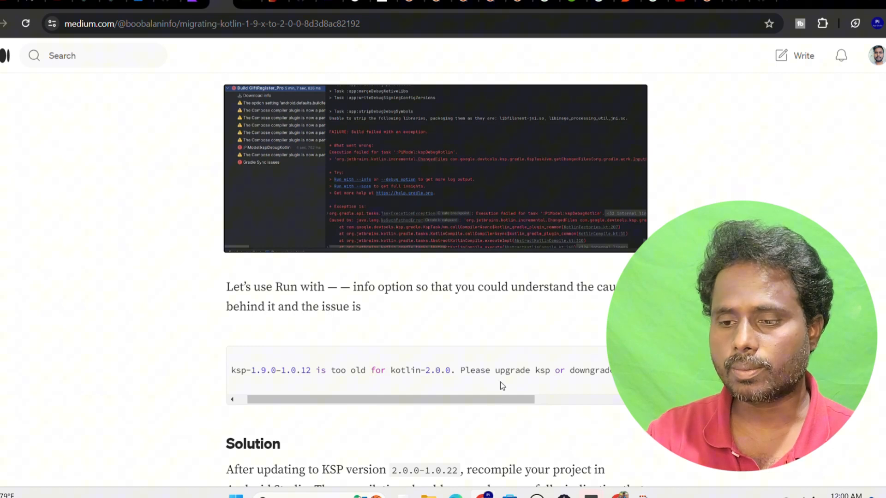
Scroll across the KSP too-old error code and down to its Solution heading.
scroll("right", 3)
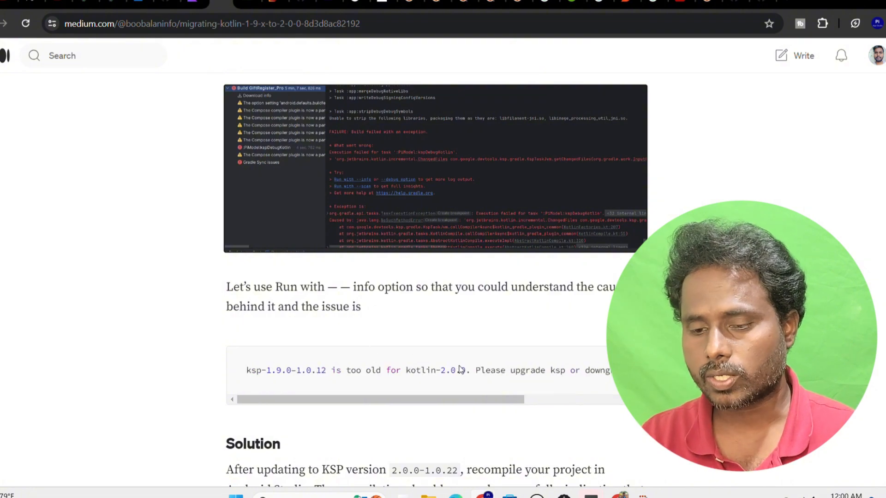
scroll("down", 3)
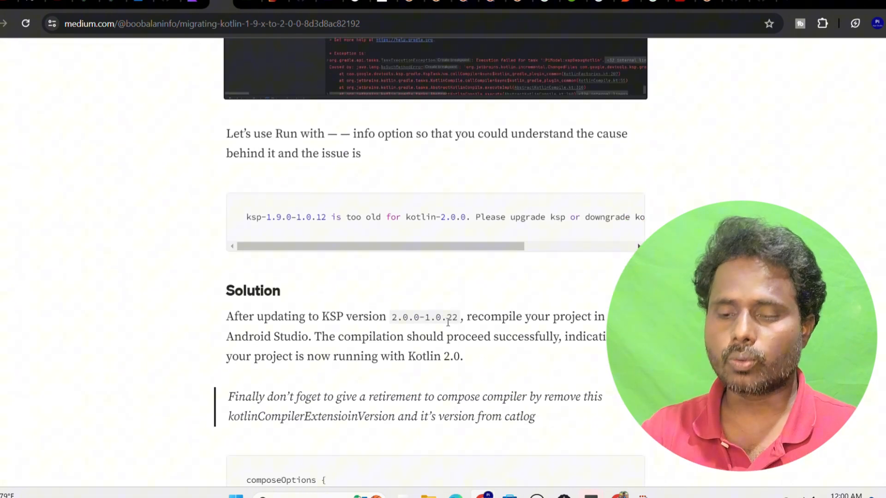
Scroll to the composeOptions block and click the kotlinCompilerExtensionVersion line.
scroll("down", 3)
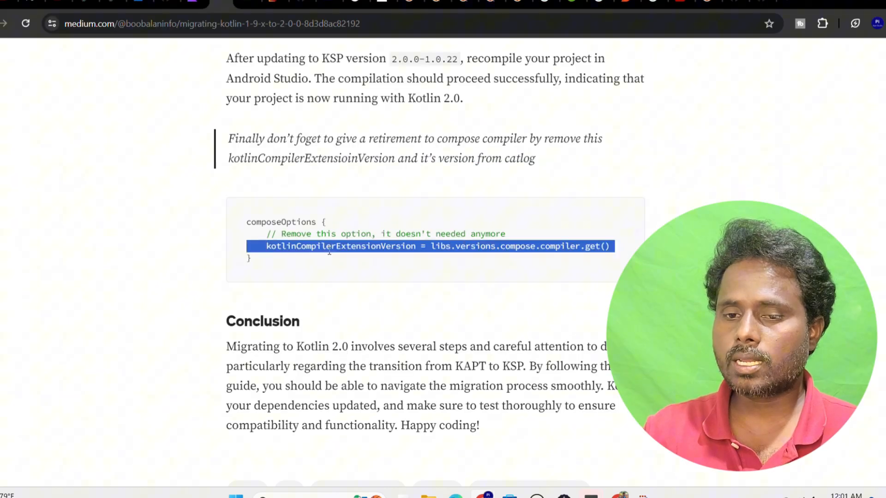
left_click(339, 246)
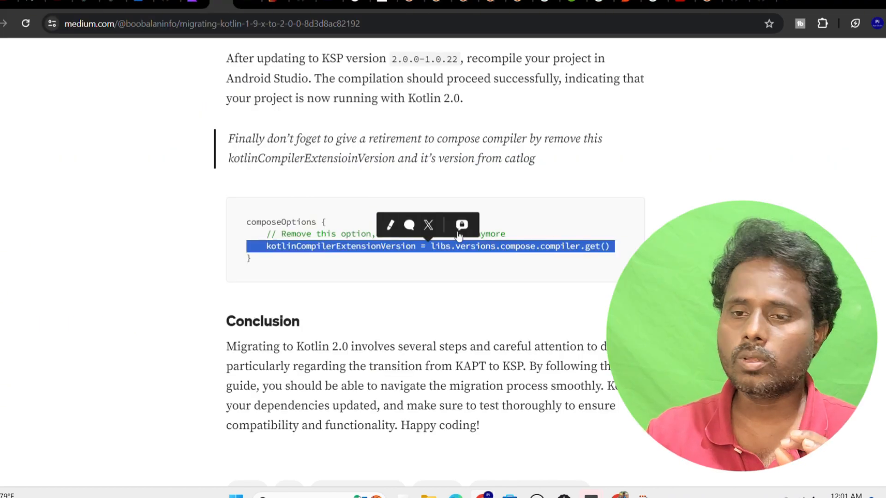